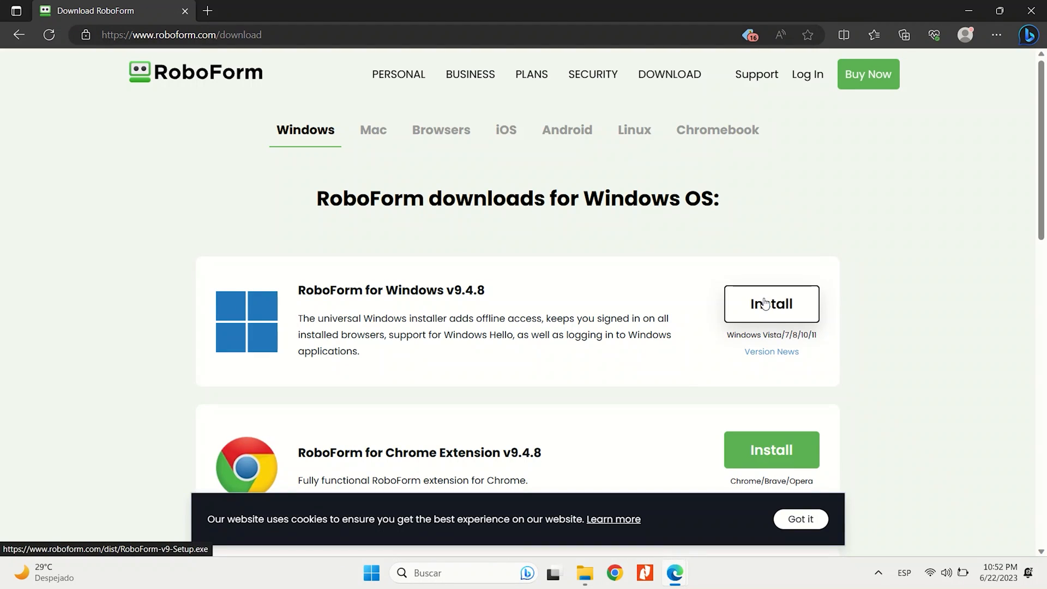
Start the RoboForm for Windows installer download from the download page.
{"action": "left_click", "coordinate": [771, 304]}
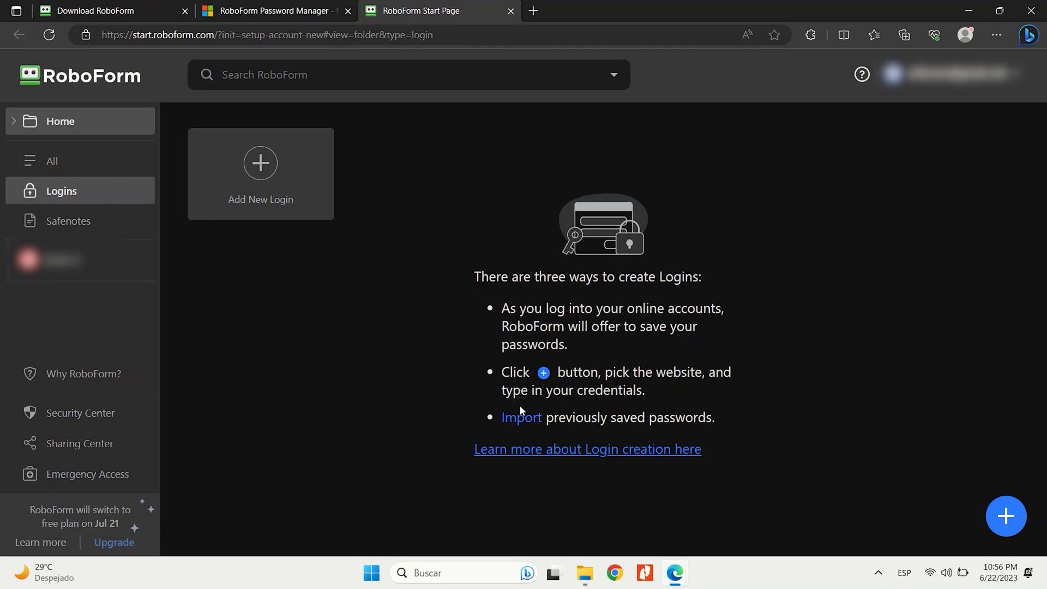
Show the saved logins list (Facebook, Google, Disneyplus, Netflix) sorted A-Z.
{"action": "left_click", "coordinate": [521, 418]}
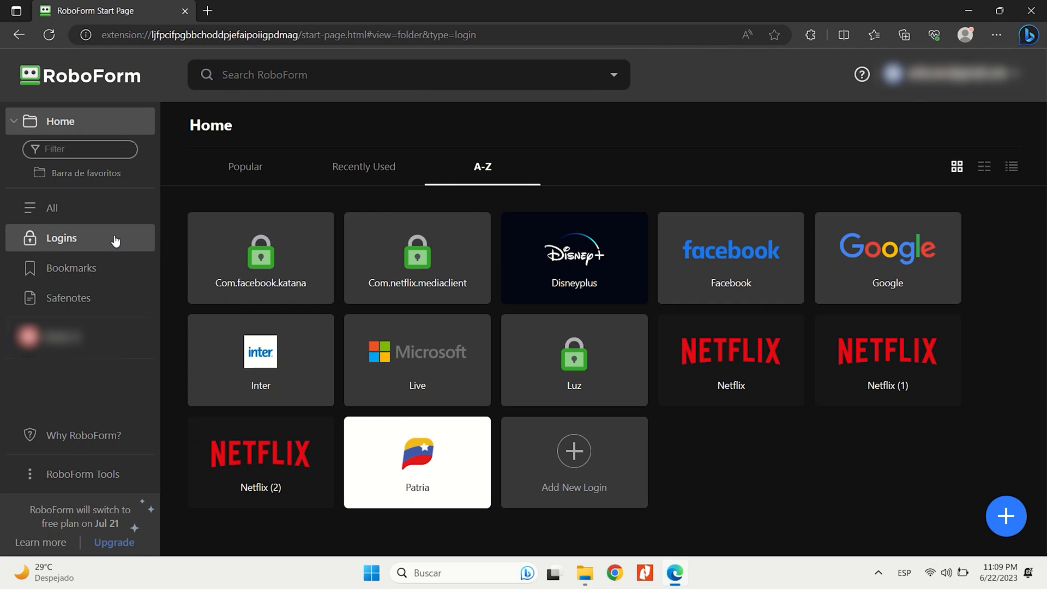
{"action": "left_click", "coordinate": [72, 268]}
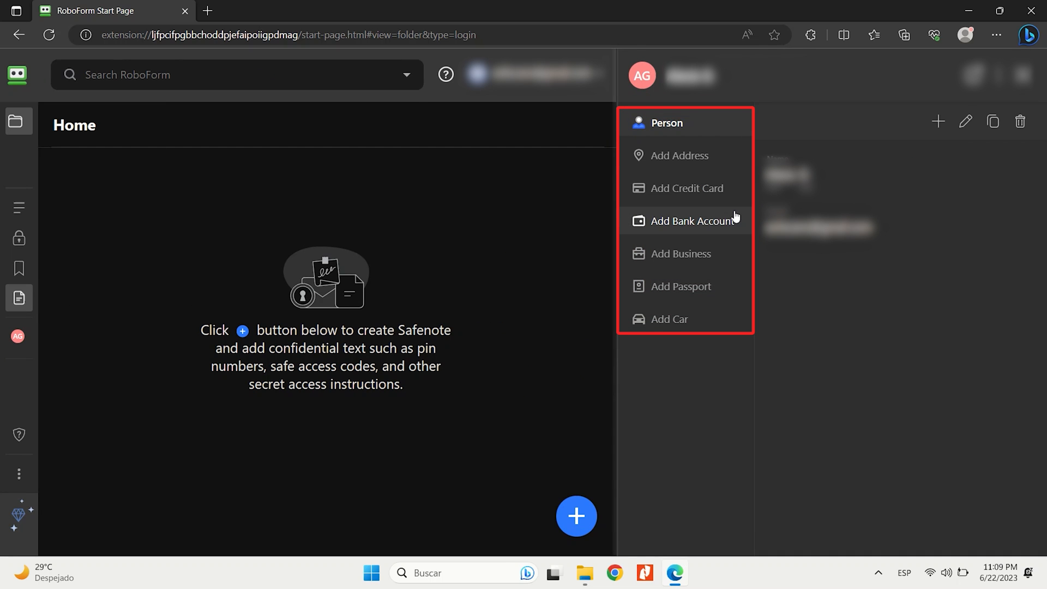
{"action": "mouse_move", "coordinate": [740, 278]}
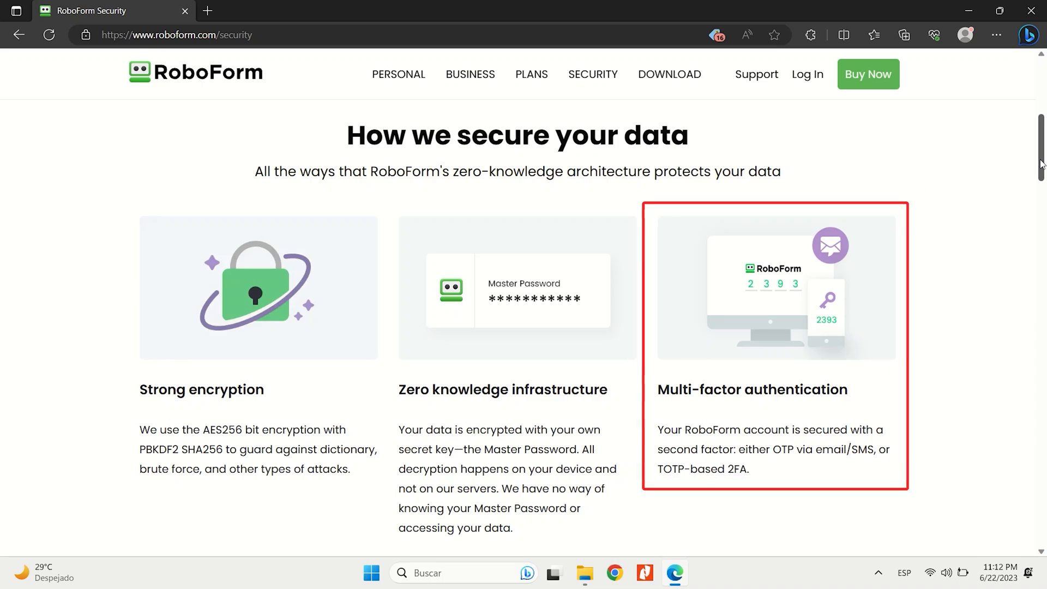
Scroll the Security page through multi-factor authentication, third-party audit and breach alerts.
{"action": "scroll", "scroll_direction": "down", "scroll_amount": 3}
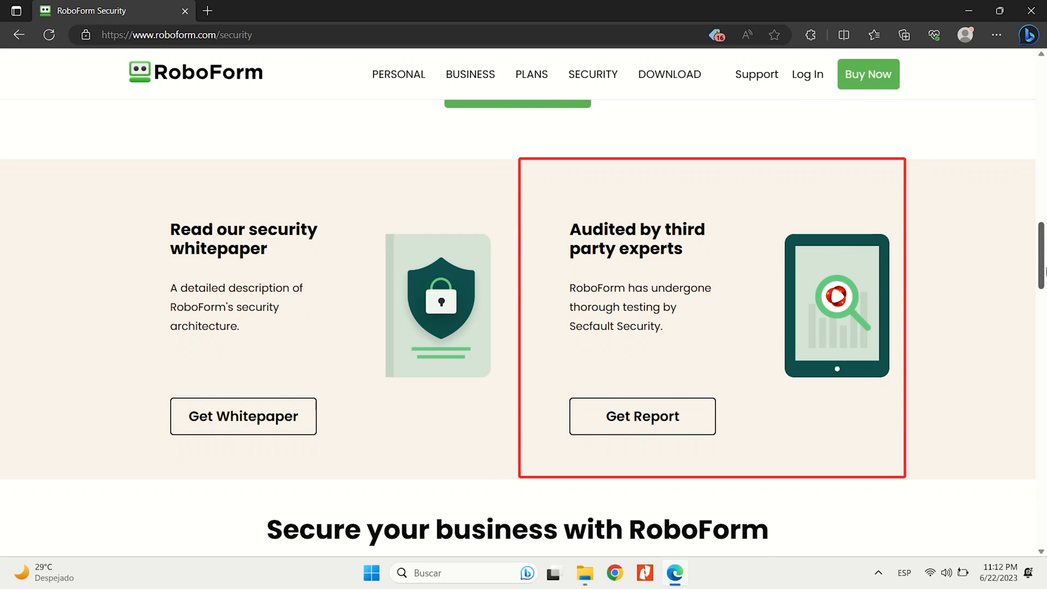
{"action": "scroll", "scroll_direction": "up", "scroll_amount": 3}
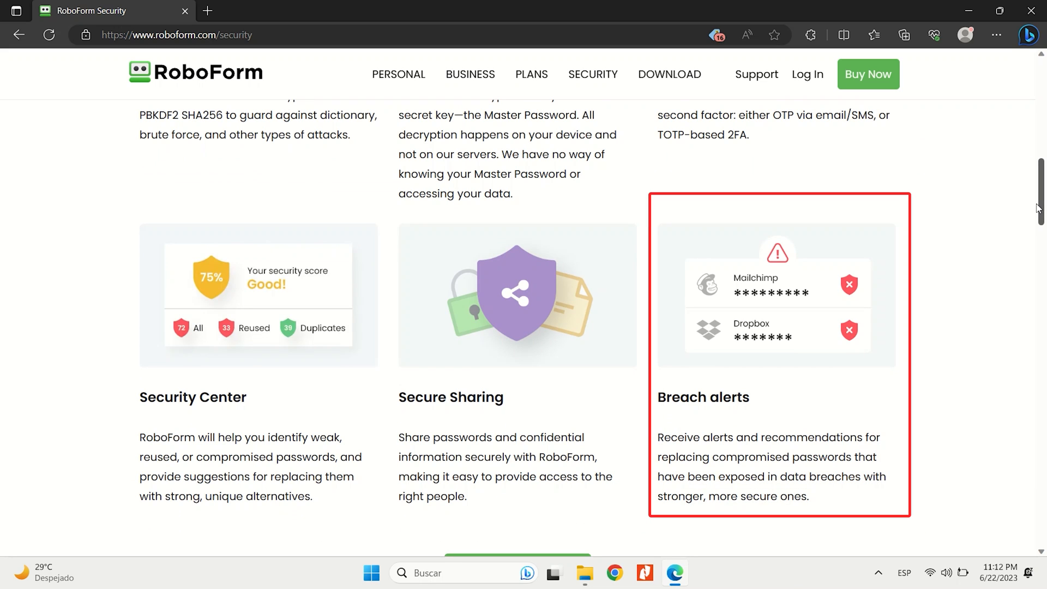
{"action": "scroll", "scroll_direction": "down", "scroll_amount": 3}
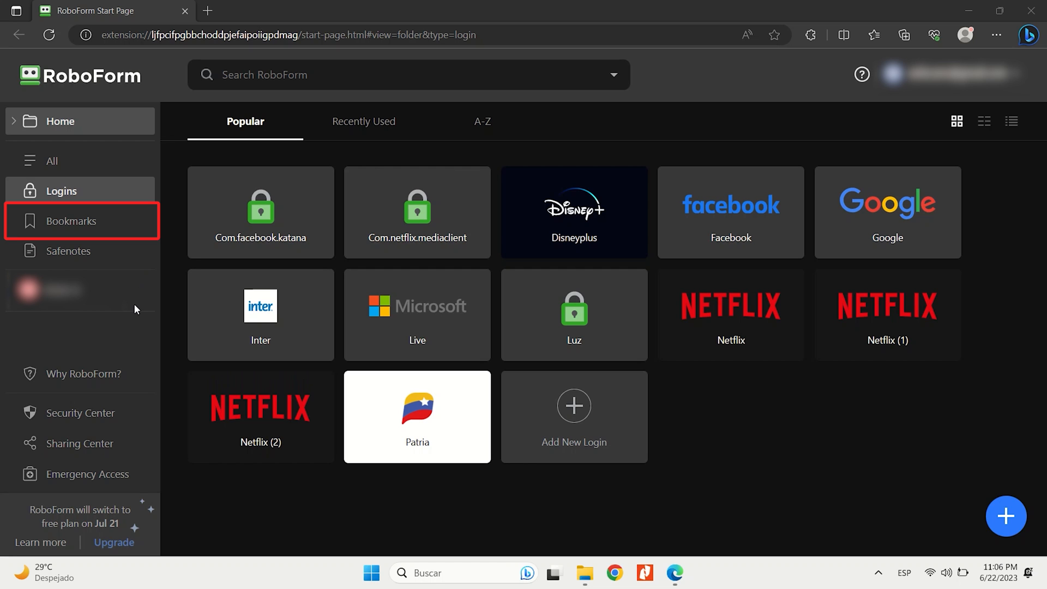
Show the Bookmarks section before moving to the Free, Everywhere and Family plan comparison.
{"action": "left_click", "coordinate": [115, 542]}
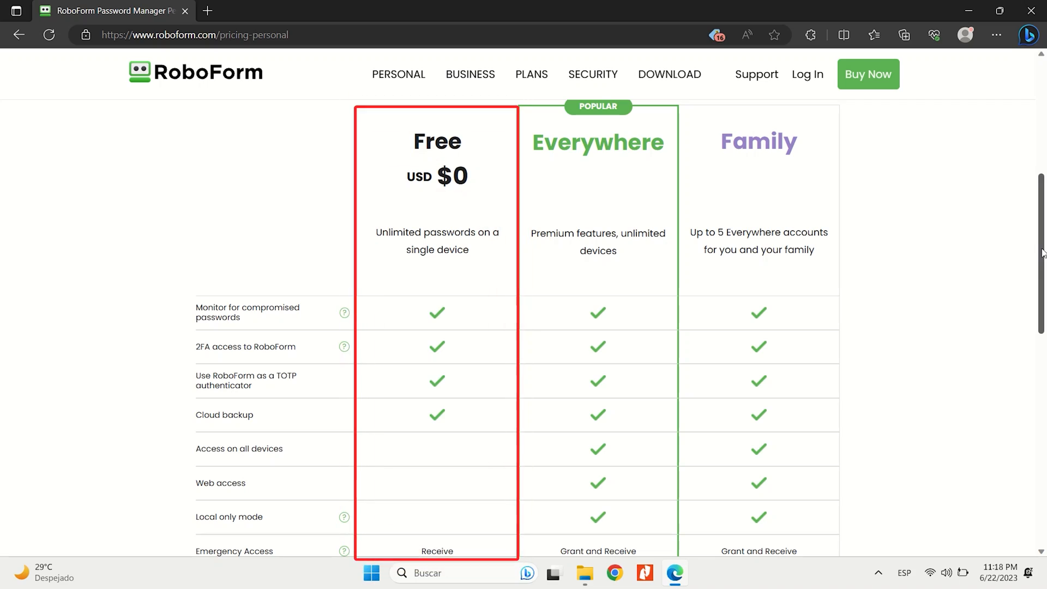